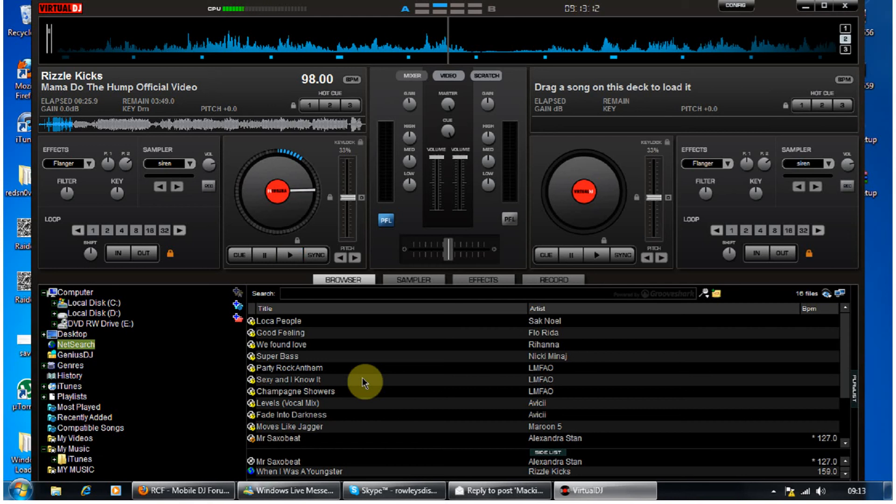
Step: Check the version, registration and NetSearch internet account settings in Config
{"action": "left_click", "coordinate": [289, 254]}
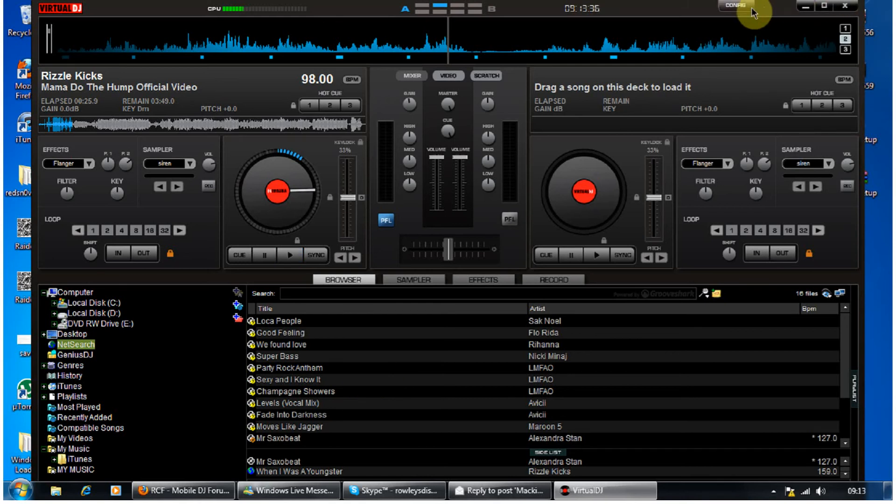
{"action": "left_click", "coordinate": [735, 7]}
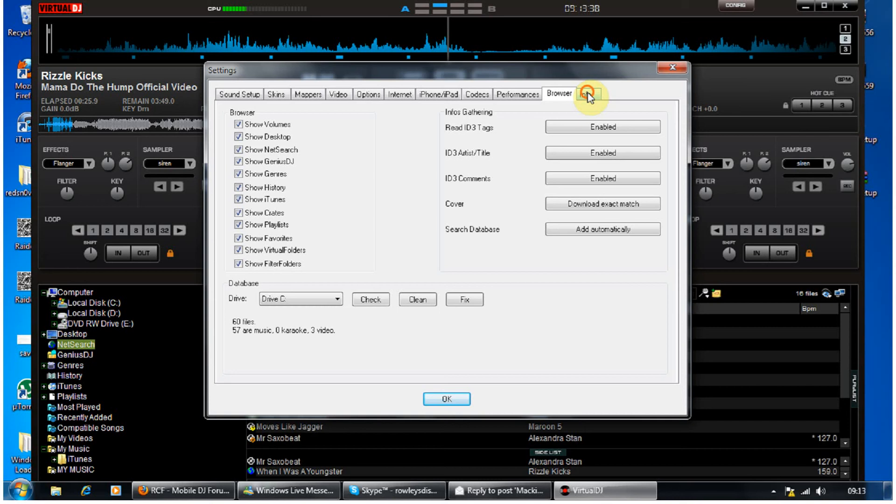
{"action": "left_click", "coordinate": [592, 94]}
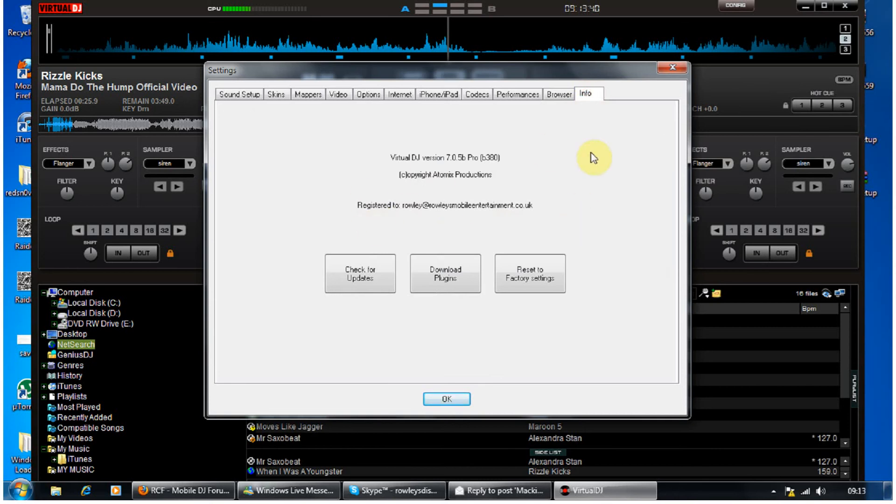
{"action": "left_click", "coordinate": [399, 94]}
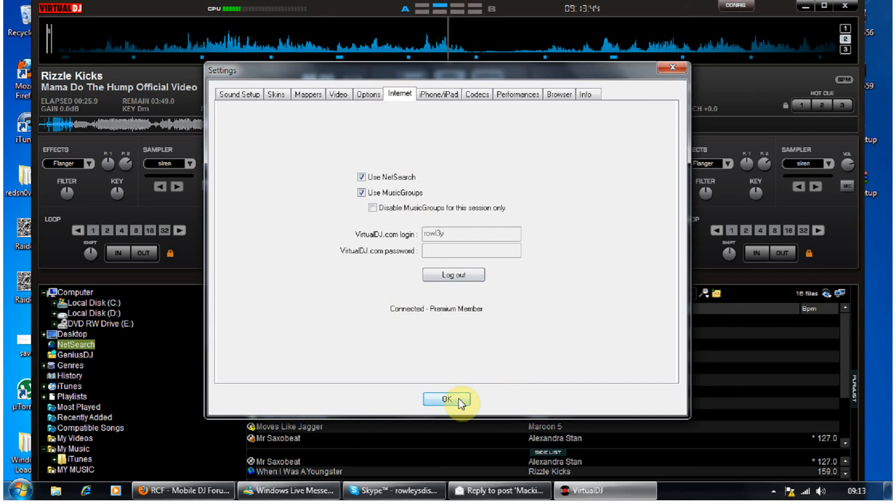
{"action": "left_click", "coordinate": [452, 399]}
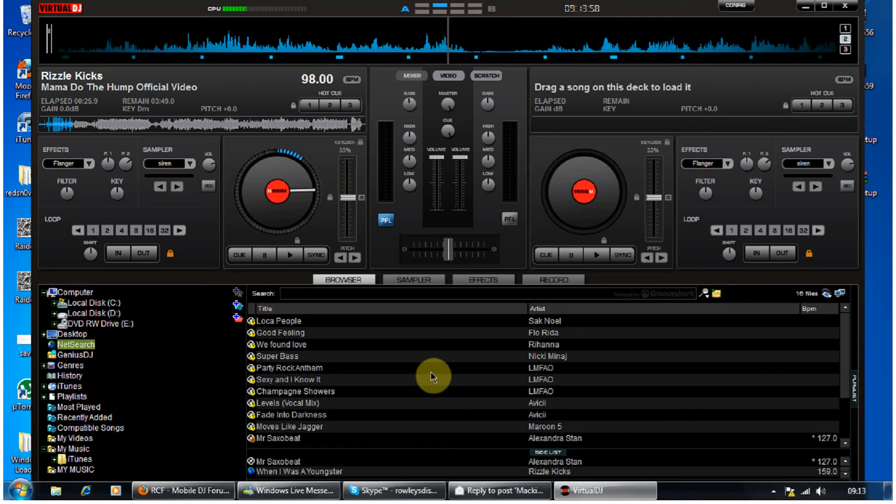
Step: Search the browser for 'rizzle kicks' to list their online NetSearch results
{"action": "left_click", "coordinate": [289, 255]}
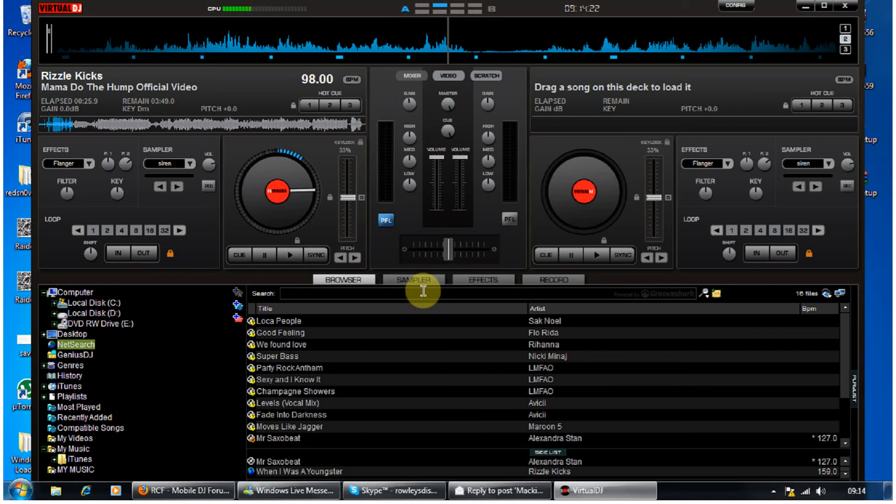
{"action": "mouse_move", "coordinate": [420, 309]}
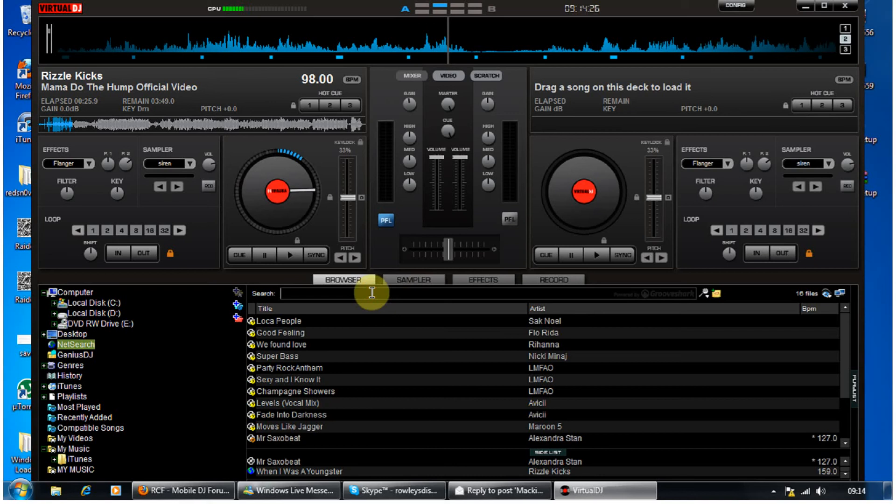
{"action": "type", "text": "rizz"}
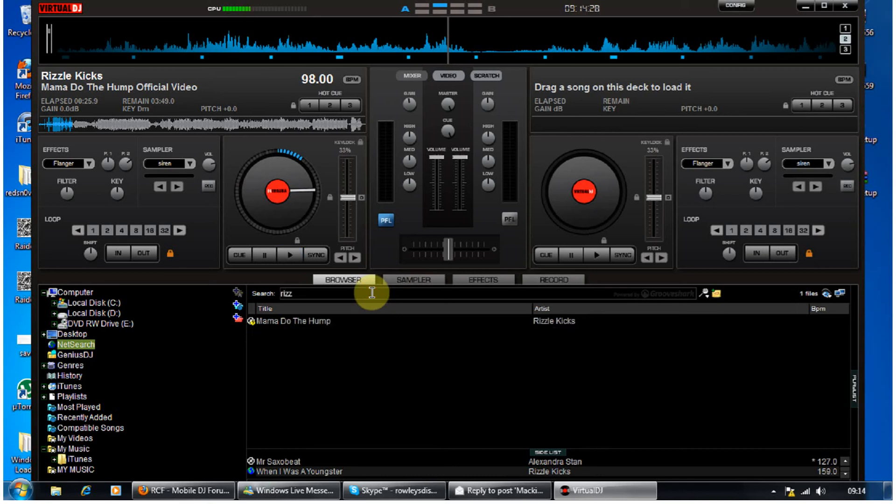
{"action": "type", "text": "le"}
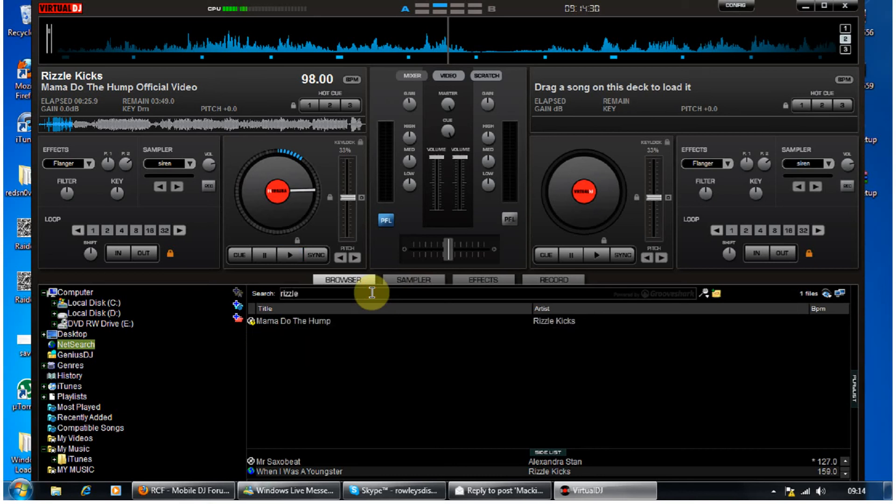
{"action": "type", "text": "kicks"}
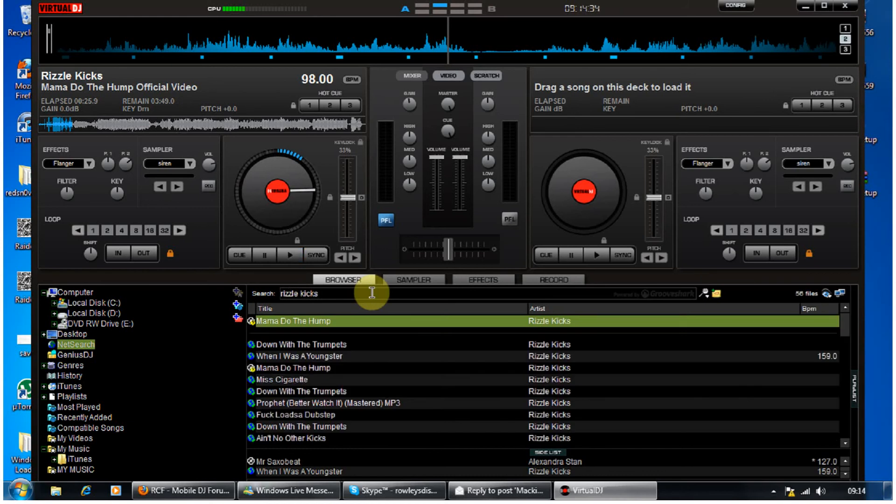
{"action": "mouse_move", "coordinate": [332, 362]}
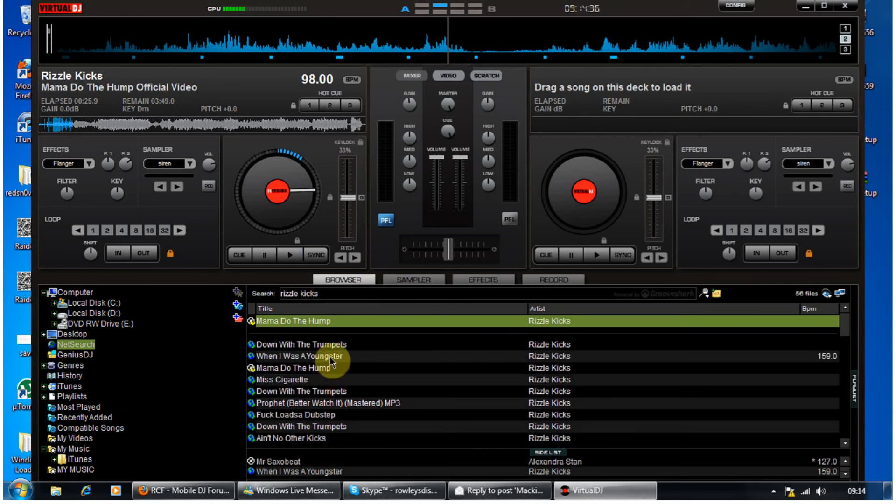
Step: Load When I Was A Youngster onto the left deck, play a few seconds, then pause
{"action": "left_click", "coordinate": [304, 356]}
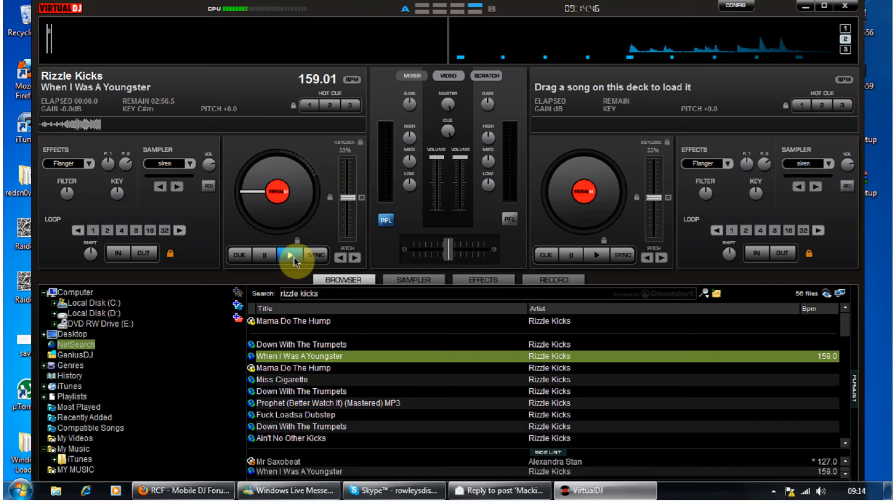
{"action": "mouse_move", "coordinate": [294, 254]}
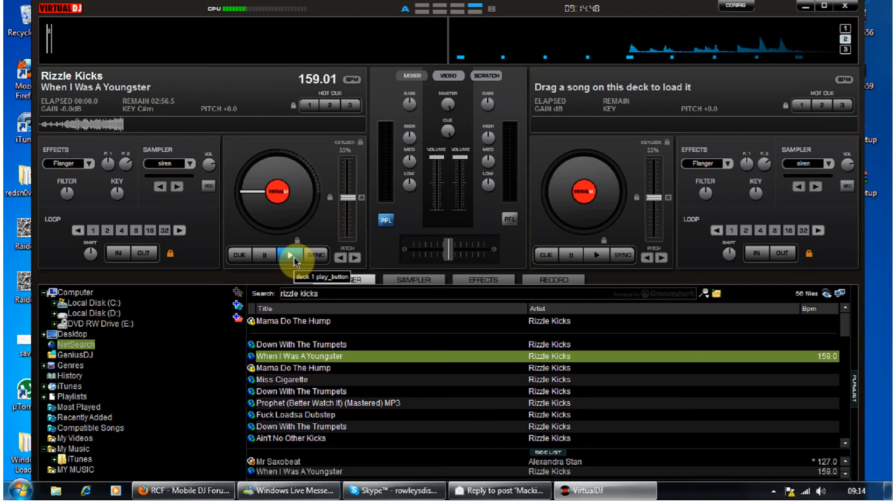
{"action": "left_click", "coordinate": [290, 254]}
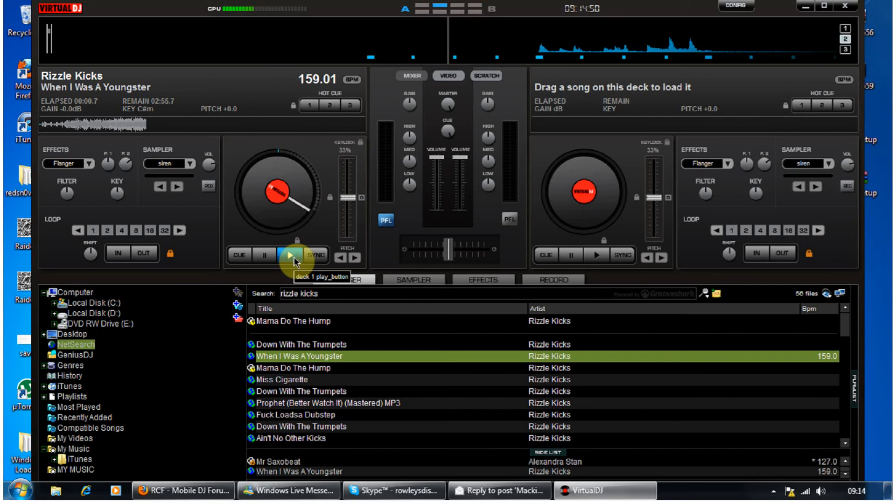
{"action": "left_click", "coordinate": [289, 255]}
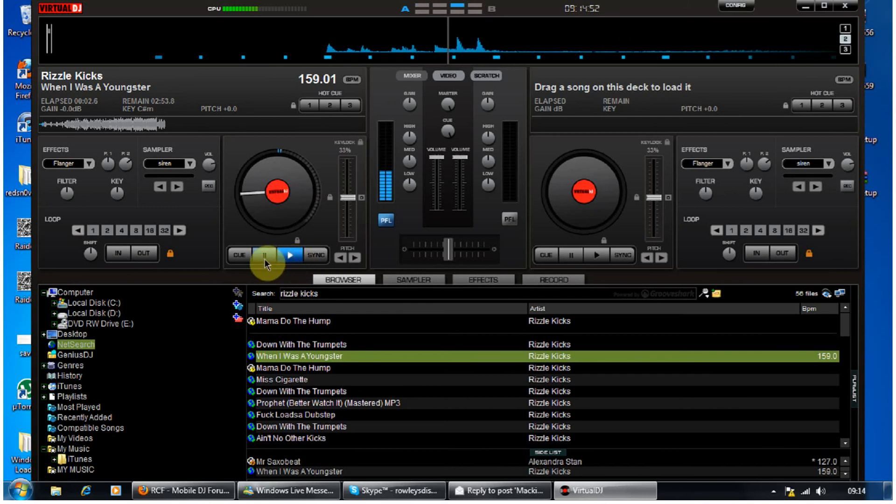
{"action": "left_click", "coordinate": [288, 255]}
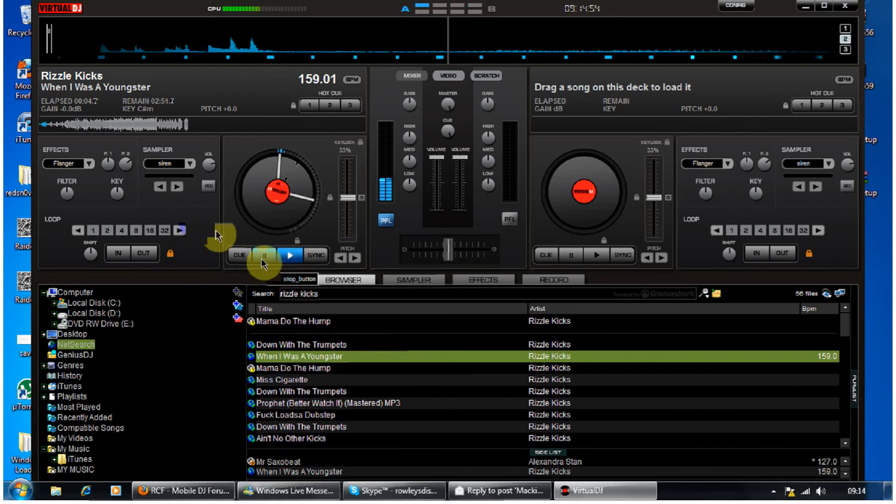
{"action": "left_click", "coordinate": [289, 256]}
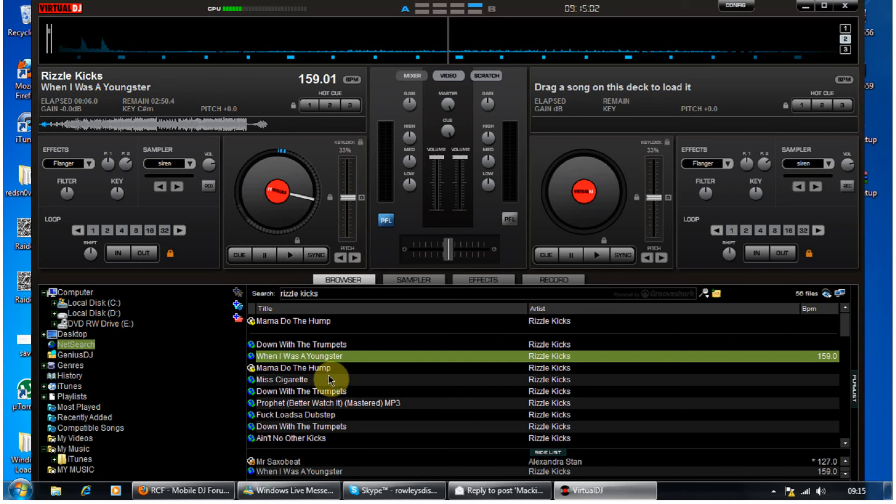
{"action": "mouse_move", "coordinate": [331, 447]}
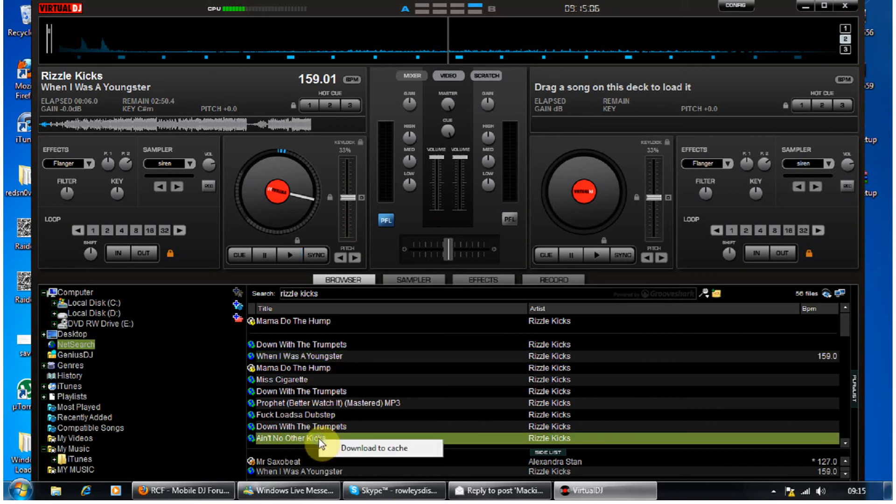
{"action": "mouse_move", "coordinate": [375, 455]}
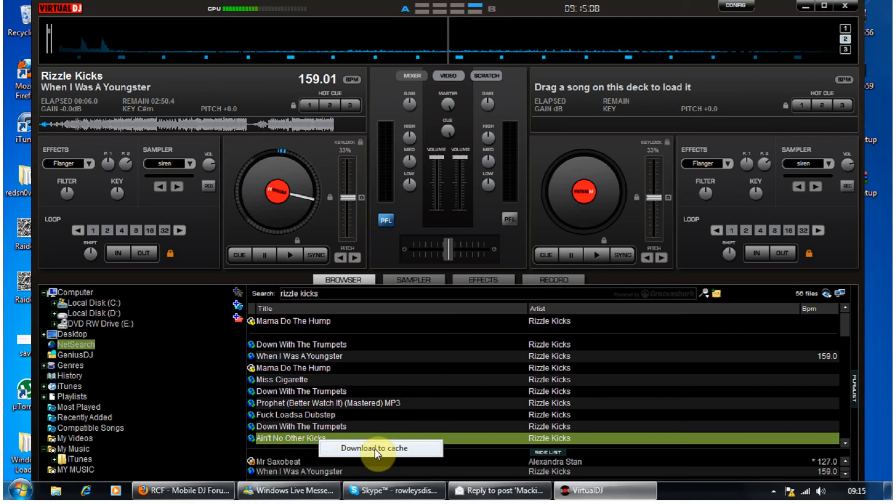
Step: Download Ain't No Other Kicks to the local cache for offline use
{"action": "left_click", "coordinate": [380, 449]}
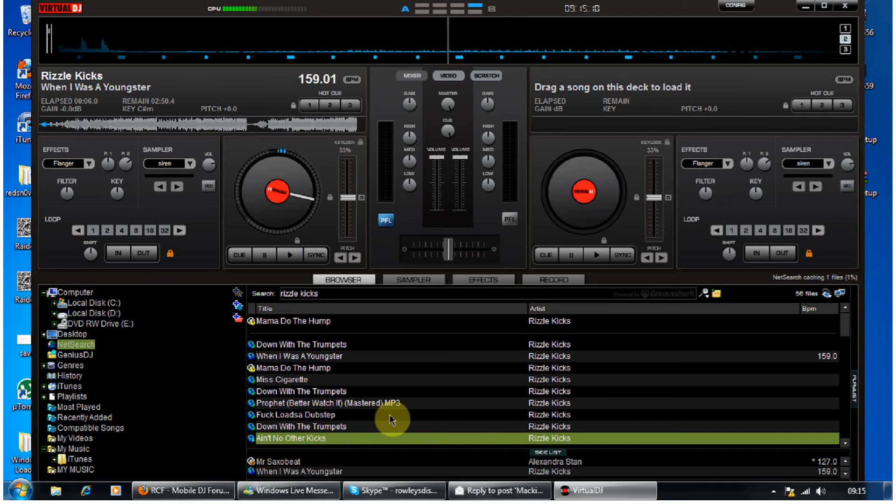
{"action": "mouse_move", "coordinate": [803, 280]}
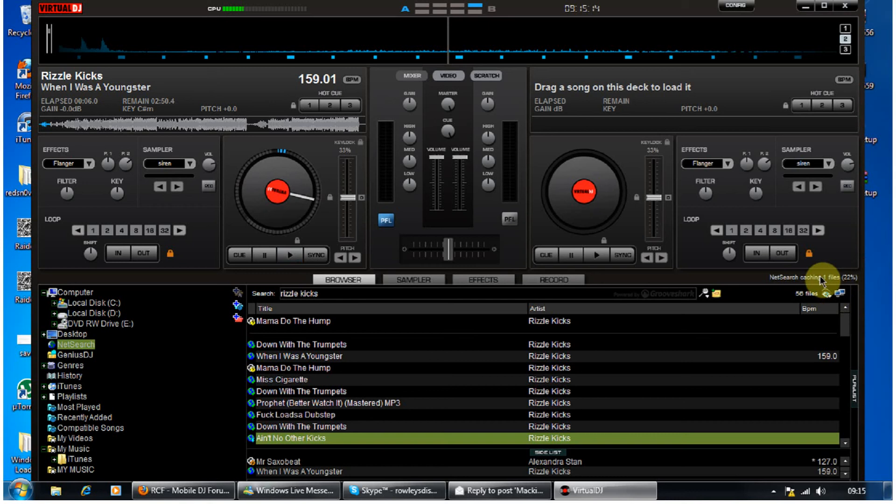
{"action": "mouse_move", "coordinate": [367, 187]}
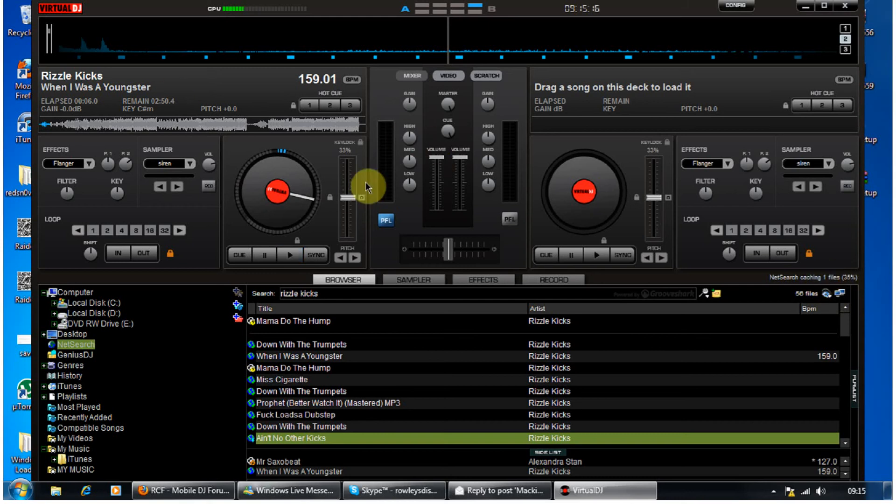
{"action": "mouse_move", "coordinate": [83, 490]}
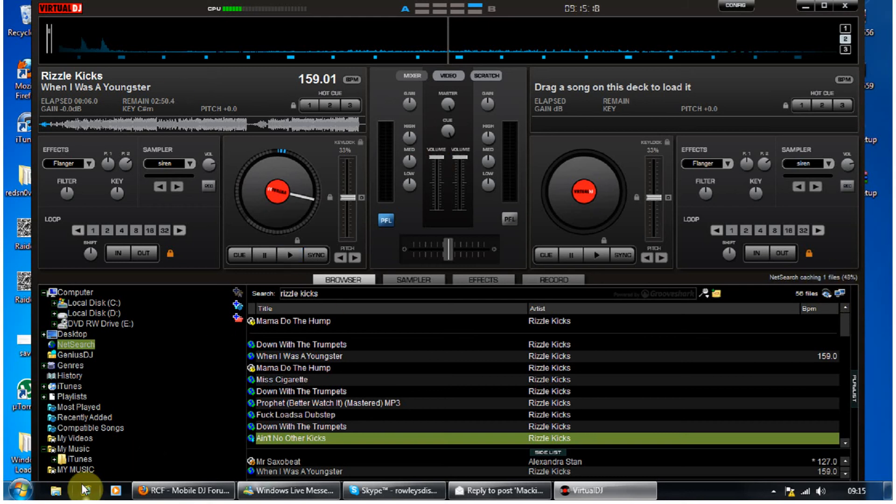
Step: Browse the MY MUSIC folder, then return to and scroll the NetSearch song list
{"action": "left_click", "coordinate": [74, 469]}
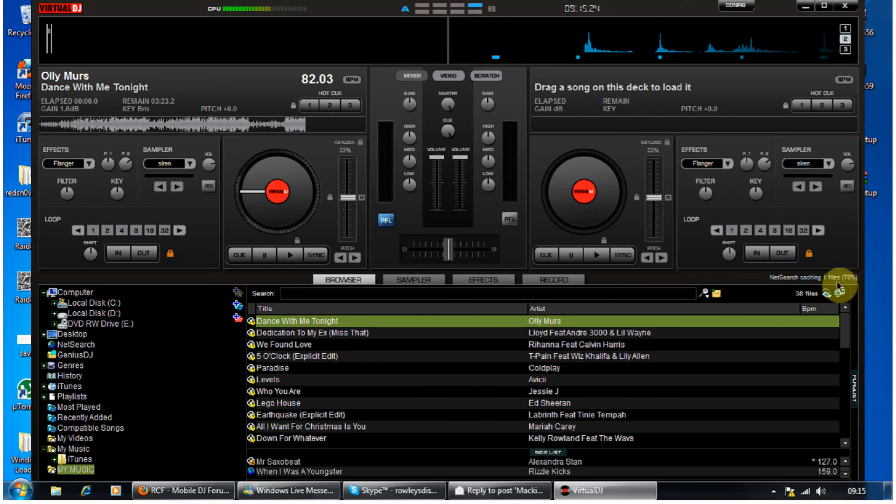
{"action": "left_click", "coordinate": [289, 255]}
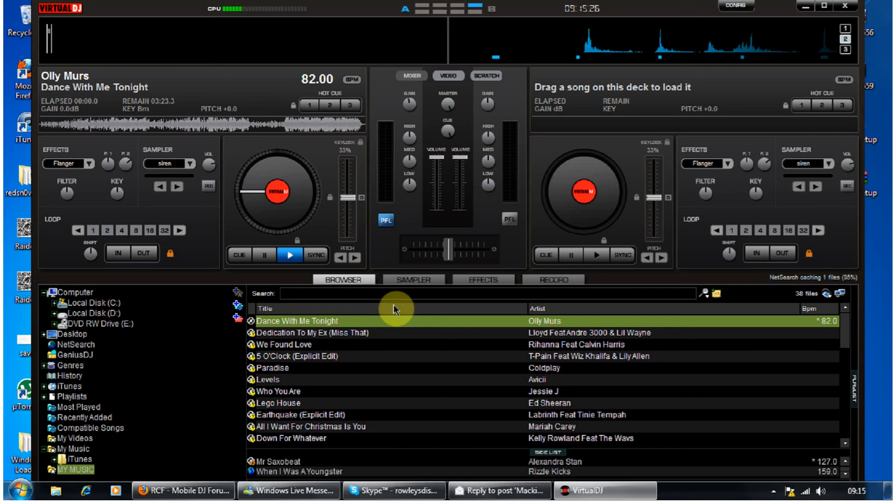
{"action": "mouse_move", "coordinate": [127, 444]}
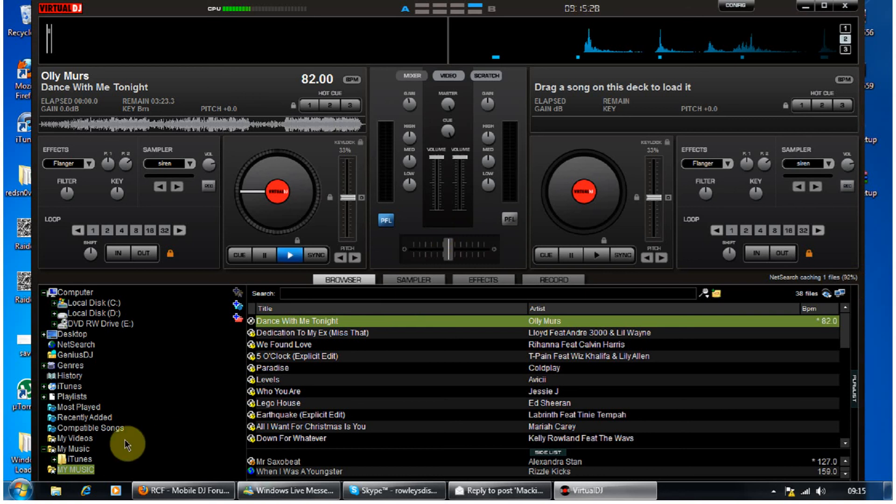
{"action": "left_click", "coordinate": [72, 345]}
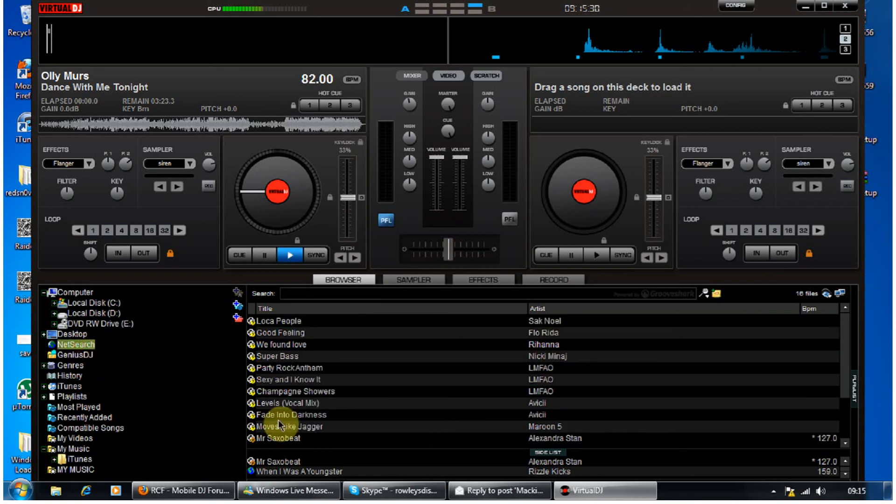
{"action": "scroll", "scroll_direction": "down", "scroll_amount": 3}
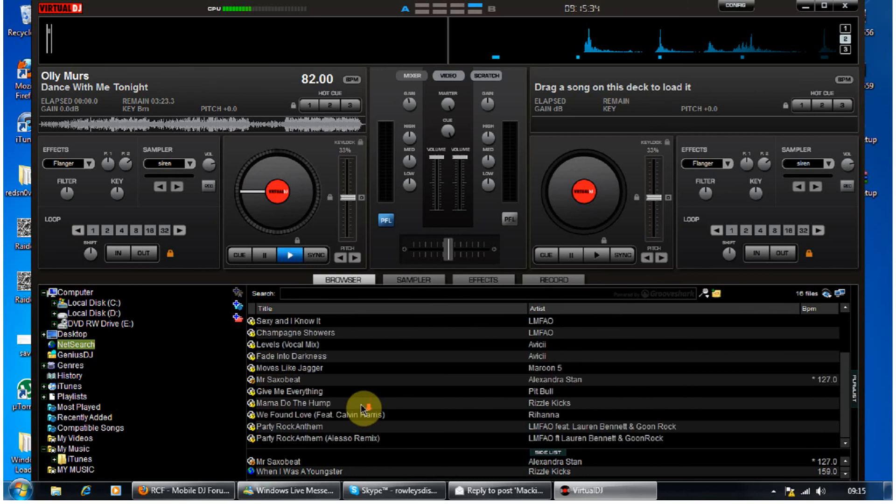
{"action": "mouse_move", "coordinate": [450, 388]}
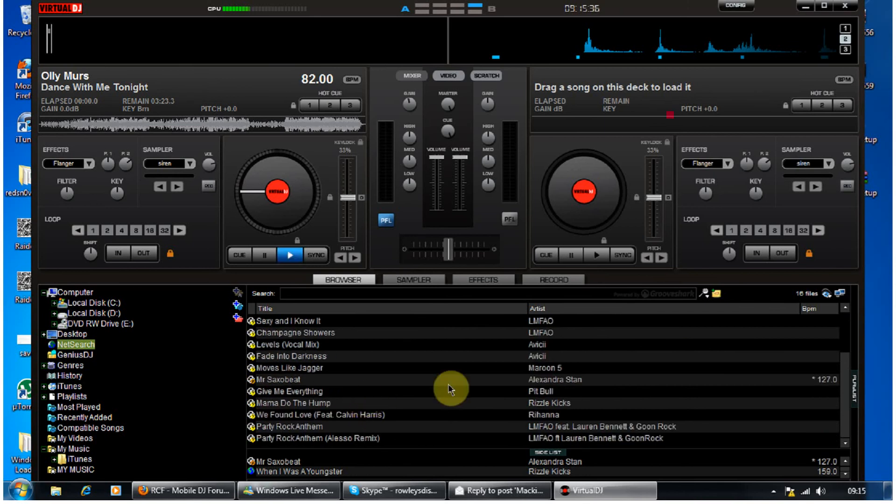
{"action": "mouse_move", "coordinate": [566, 409]}
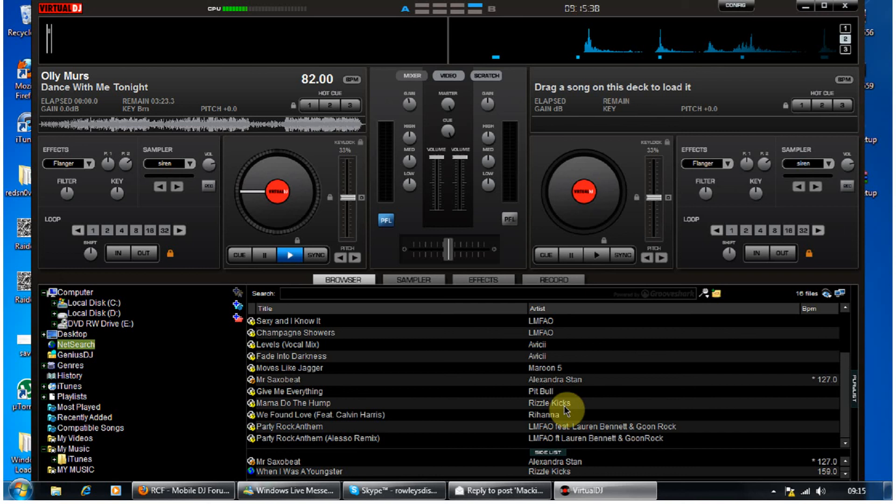
{"action": "scroll", "scroll_direction": "up", "scroll_amount": 3}
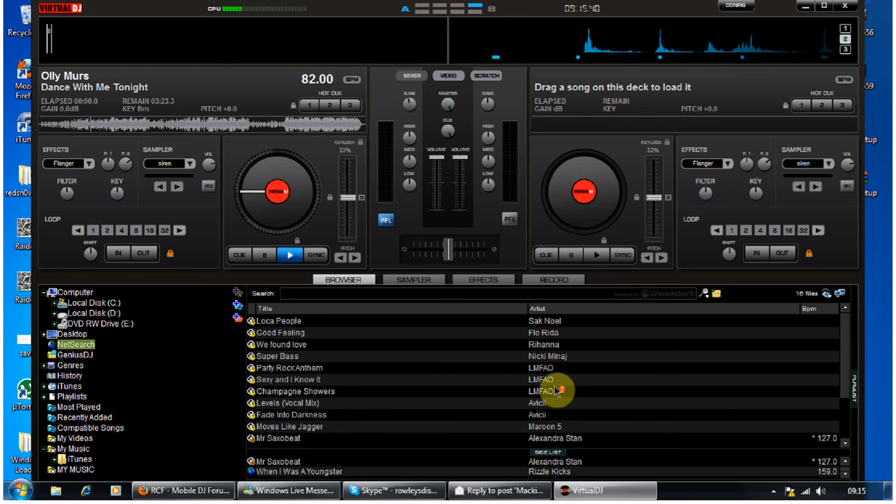
Step: Browse the Desktop folder's tracks, collapse it, and return to the 17-track NetSearch list
{"action": "left_click", "coordinate": [70, 334]}
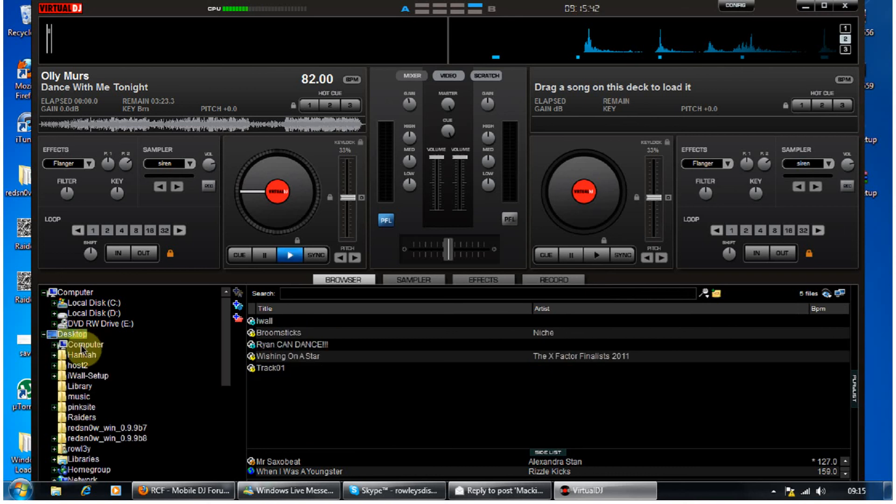
{"action": "left_click", "coordinate": [57, 333]}
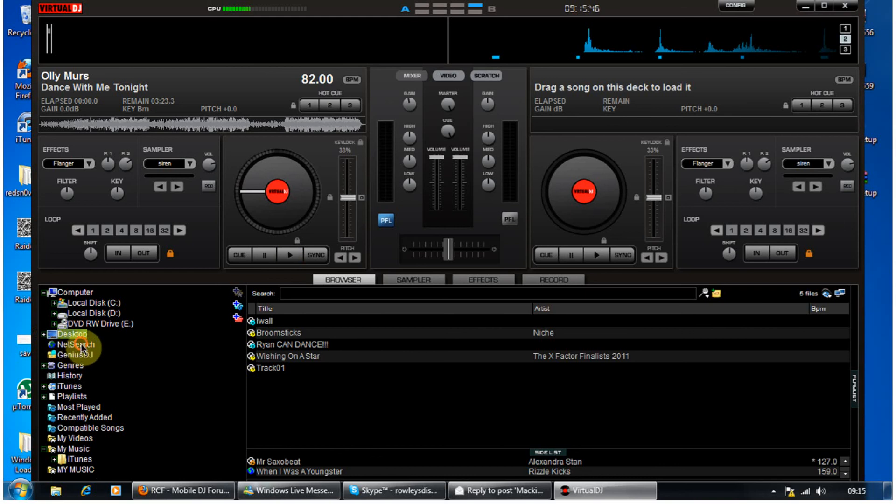
{"action": "left_click", "coordinate": [74, 345]}
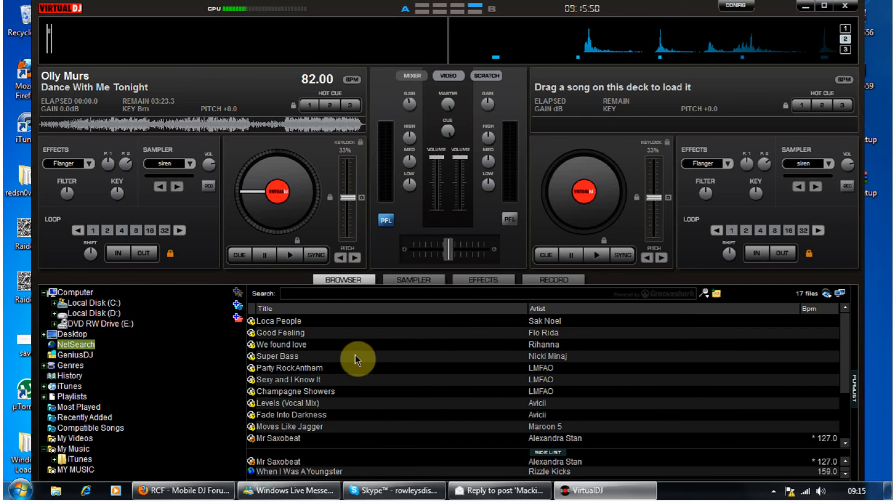
{"action": "scroll", "scroll_direction": "down", "scroll_amount": 3}
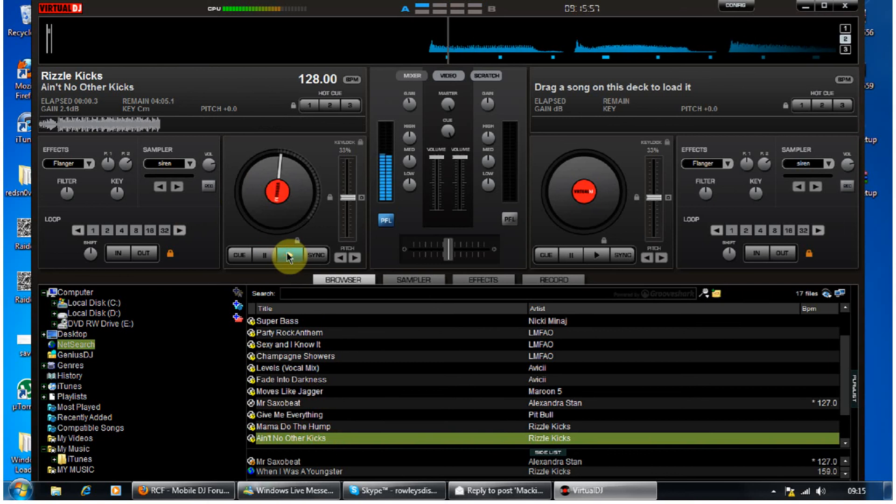
Step: Play Ain't No Other Kicks, jump ahead in the waveform, and pause at about 26 seconds
{"action": "left_click", "coordinate": [283, 253]}
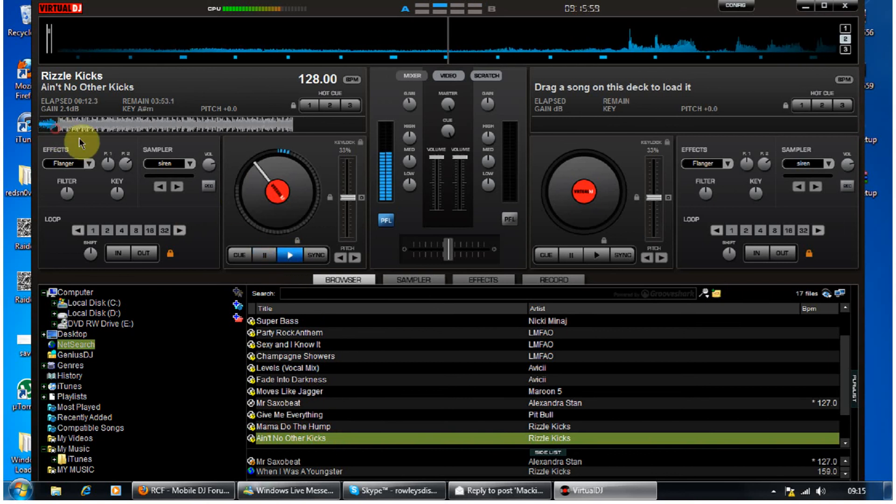
{"action": "left_click", "coordinate": [264, 255]}
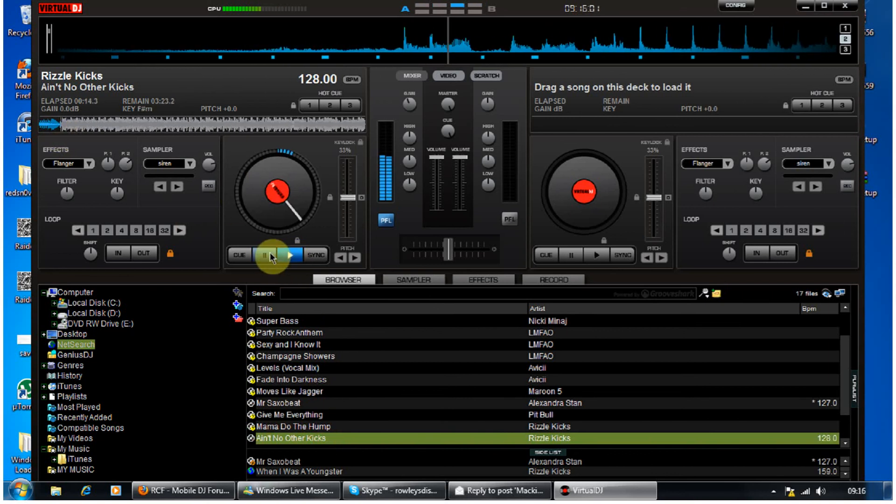
{"action": "mouse_move", "coordinate": [269, 256]}
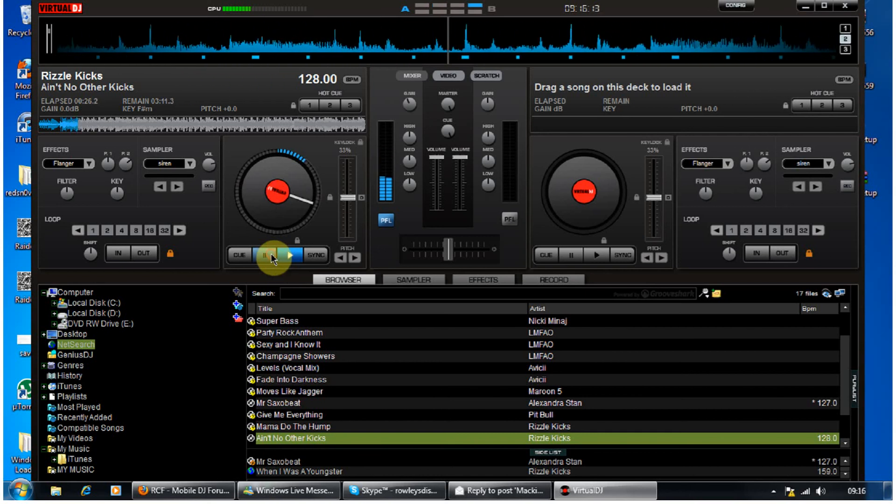
{"action": "left_click", "coordinate": [290, 255]}
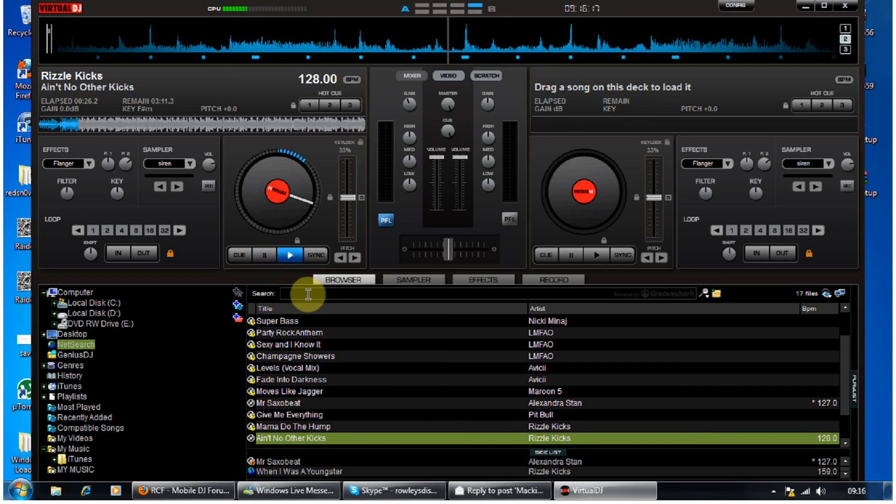
Step: Search 'rizzle kicks' and play Mama Do The Hump Official Video on the left deck
{"action": "type", "text": "rizzle kicks"}
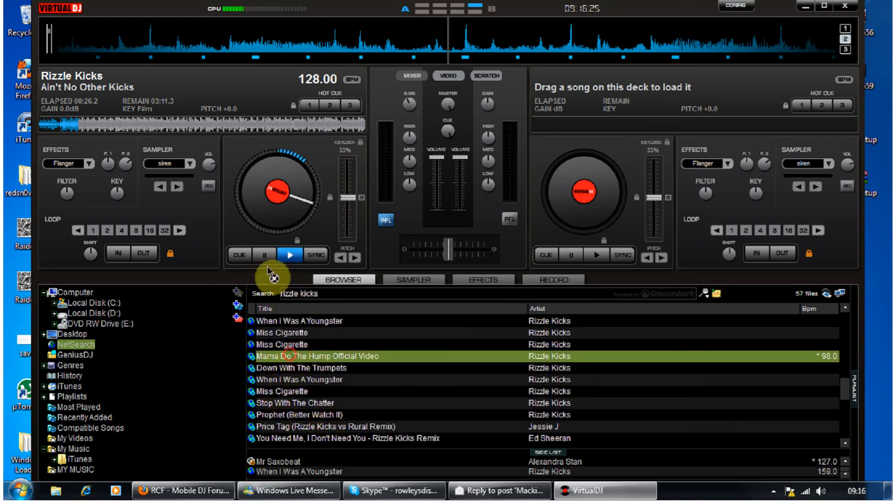
{"action": "double_click", "coordinate": [314, 355]}
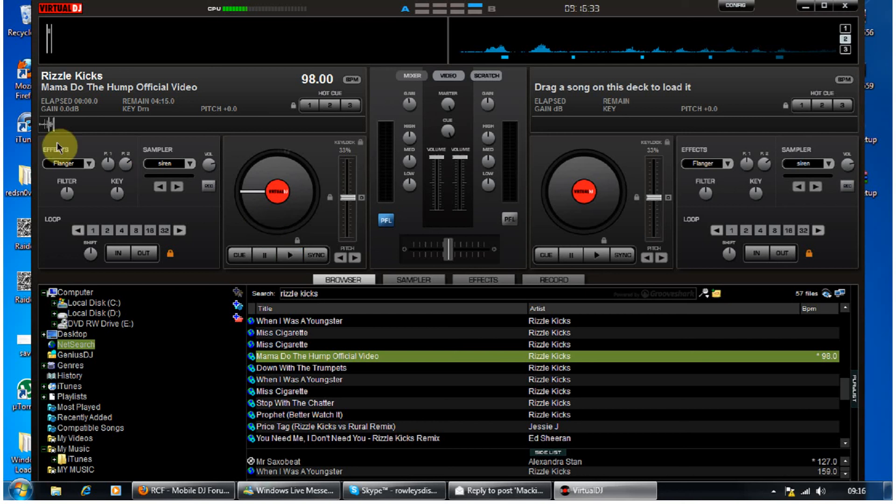
{"action": "left_click", "coordinate": [291, 255]}
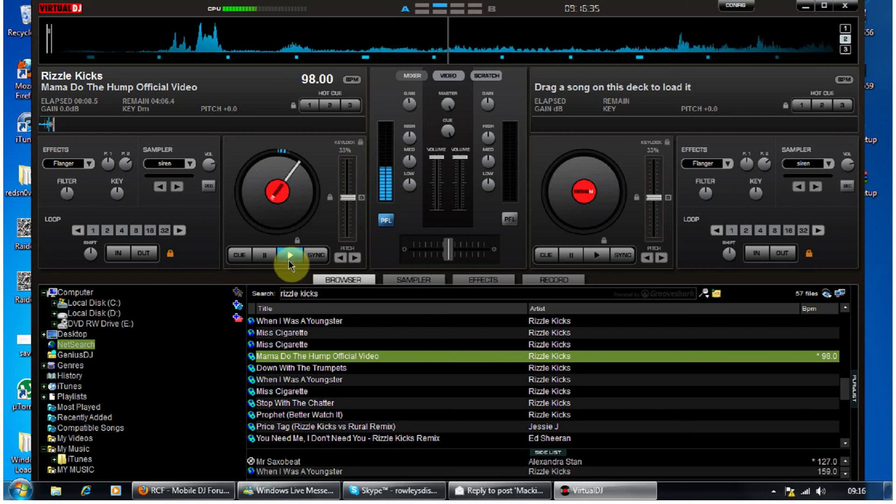
{"action": "left_click", "coordinate": [289, 255]}
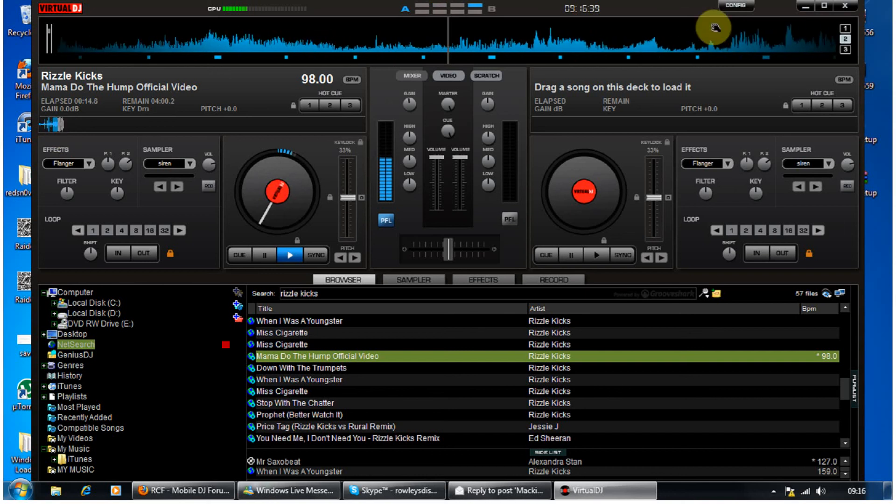
Step: Review the Video settings in Config and close them
{"action": "left_click", "coordinate": [735, 6]}
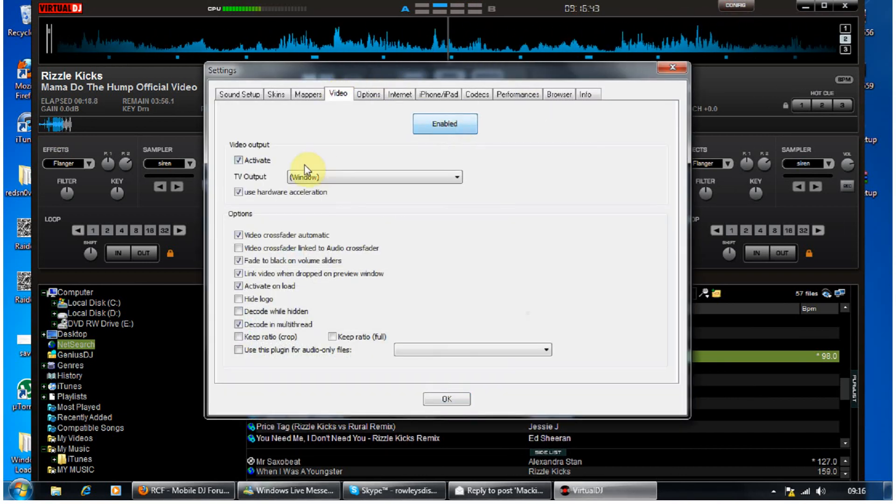
{"action": "left_click", "coordinate": [445, 398]}
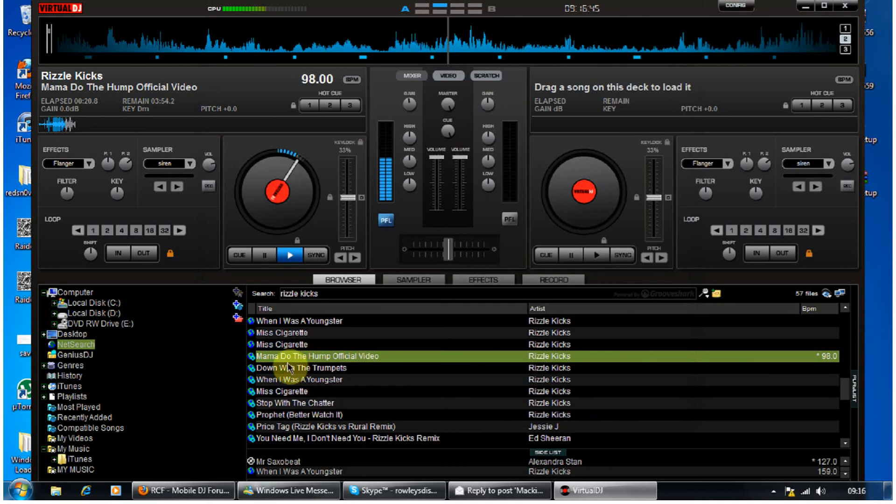
Step: Load Down With The Trumpets, confirming the stop-song prompt, watch its video, then pause
{"action": "double_click", "coordinate": [302, 367]}
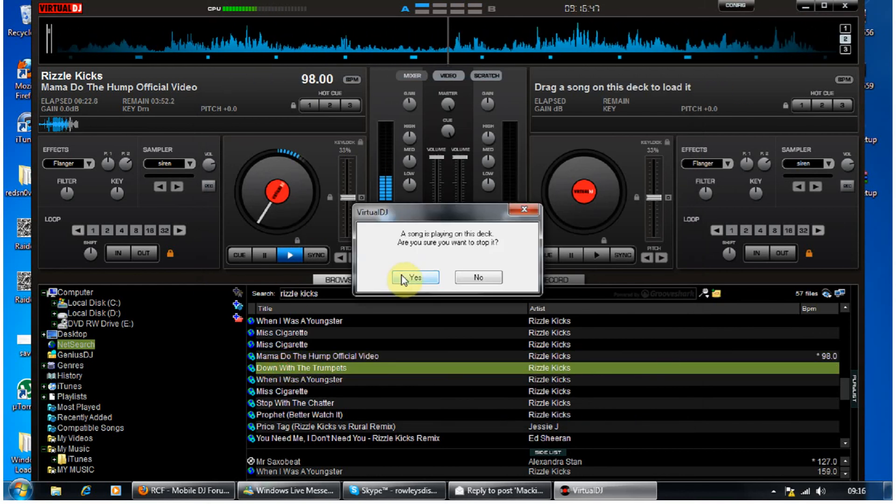
{"action": "left_click", "coordinate": [416, 278]}
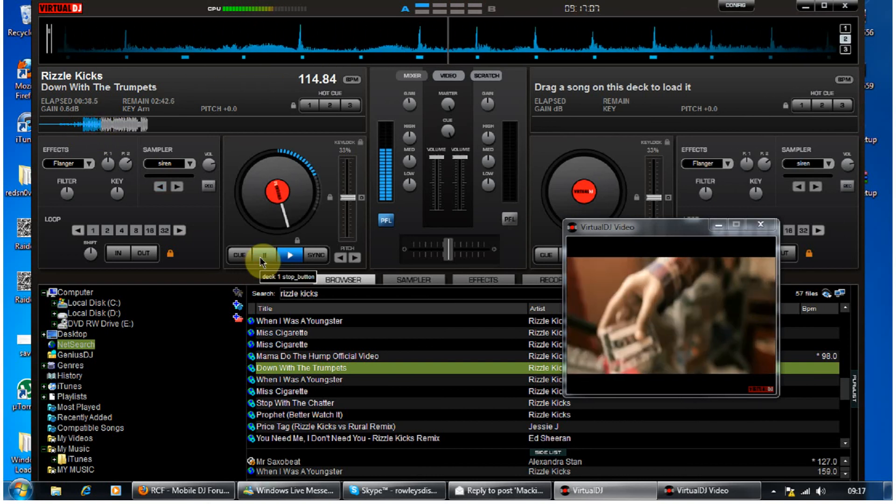
{"action": "left_click", "coordinate": [289, 254]}
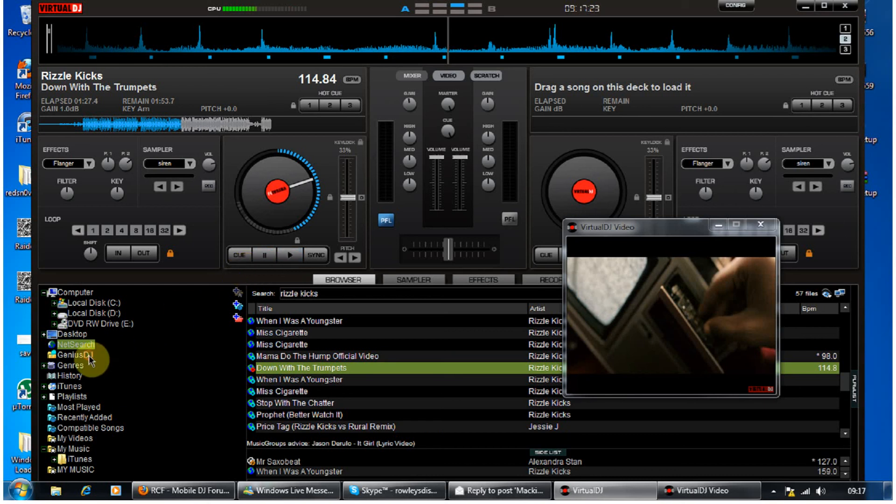
Step: Show the GeniusDJ suggestions list and close the separate VirtualDJ Video window
{"action": "left_click", "coordinate": [72, 355]}
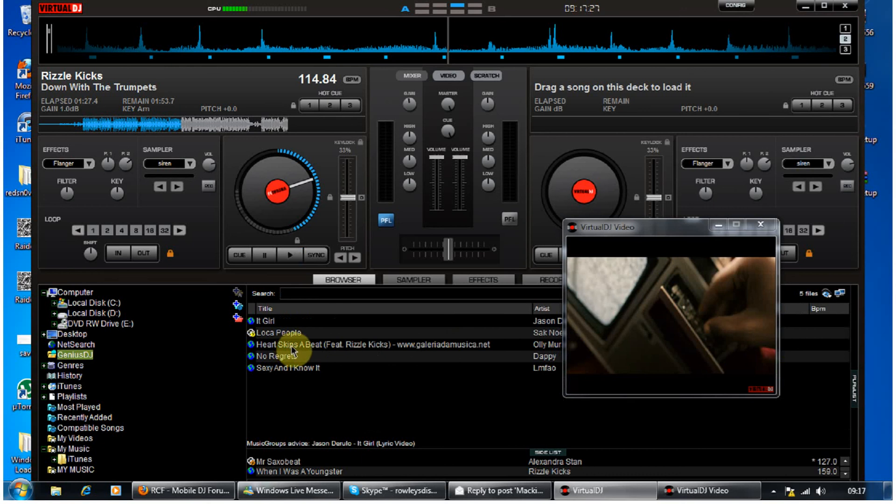
{"action": "left_click", "coordinate": [289, 255]}
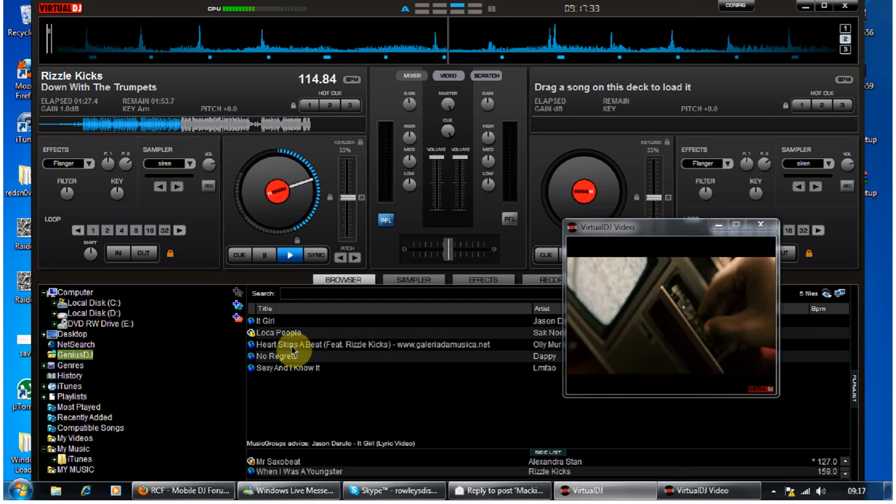
{"action": "mouse_move", "coordinate": [738, 243]}
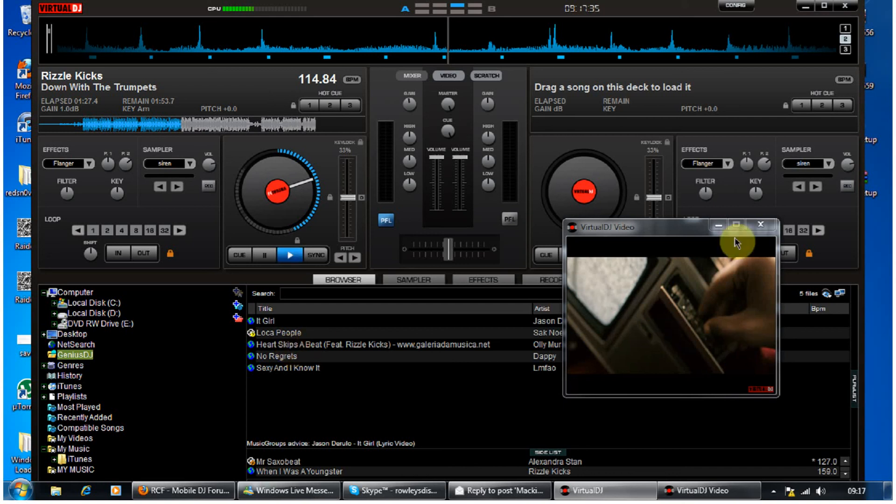
{"action": "left_click", "coordinate": [773, 225]}
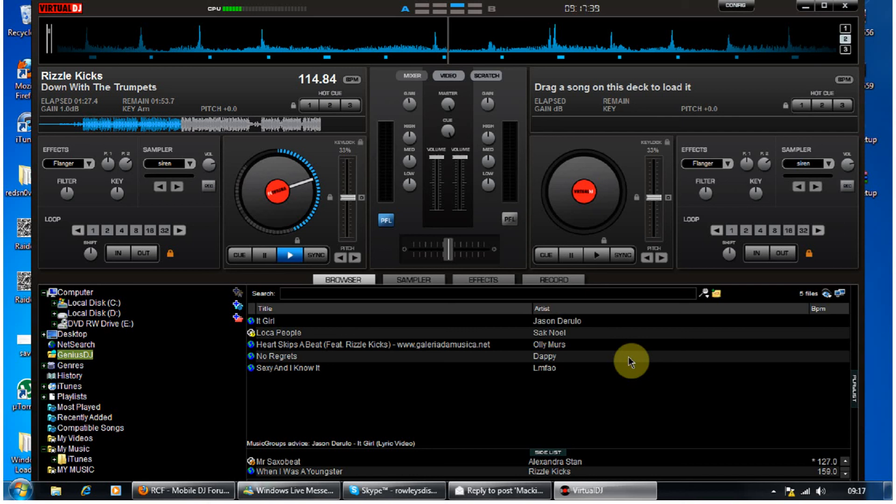
{"action": "mouse_move", "coordinate": [583, 327]}
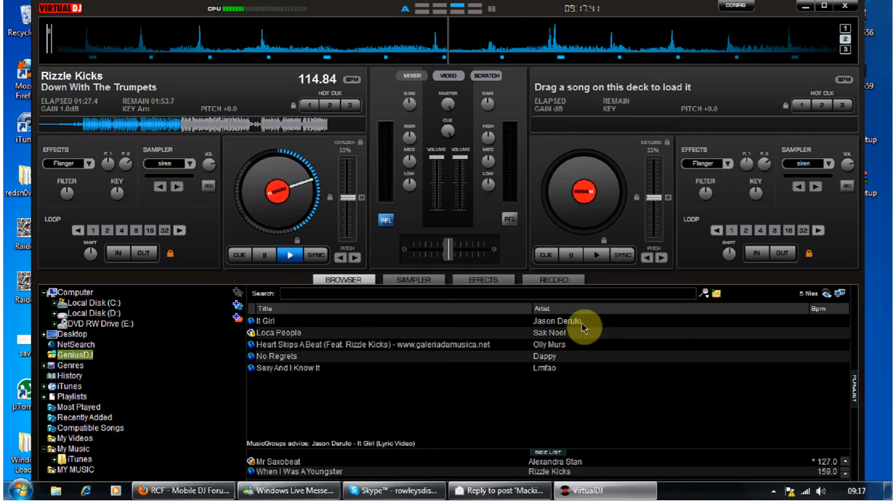
{"action": "mouse_move", "coordinate": [492, 355]}
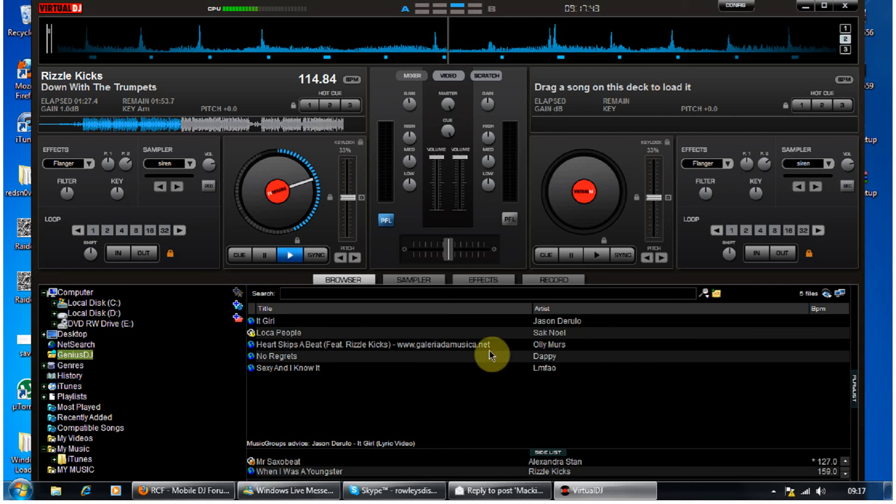